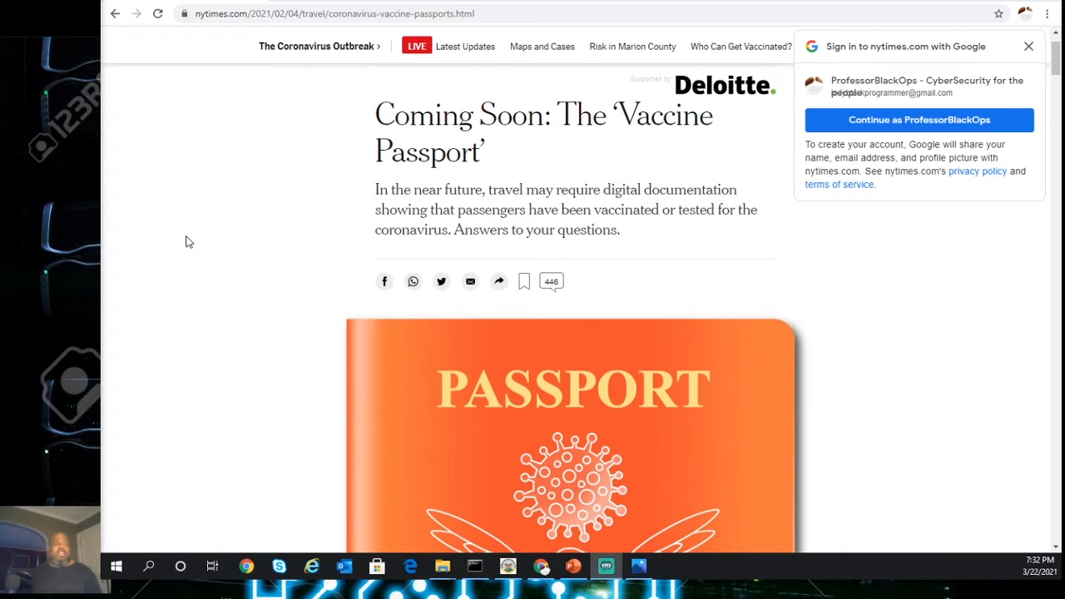
mouse_move(410, 213)
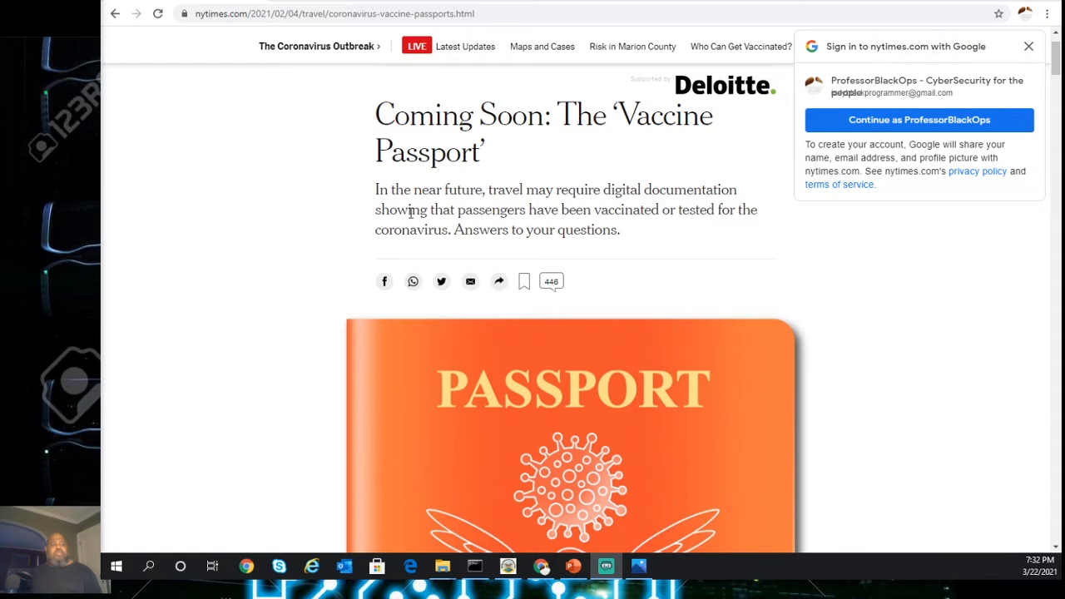
mouse_move(539, 218)
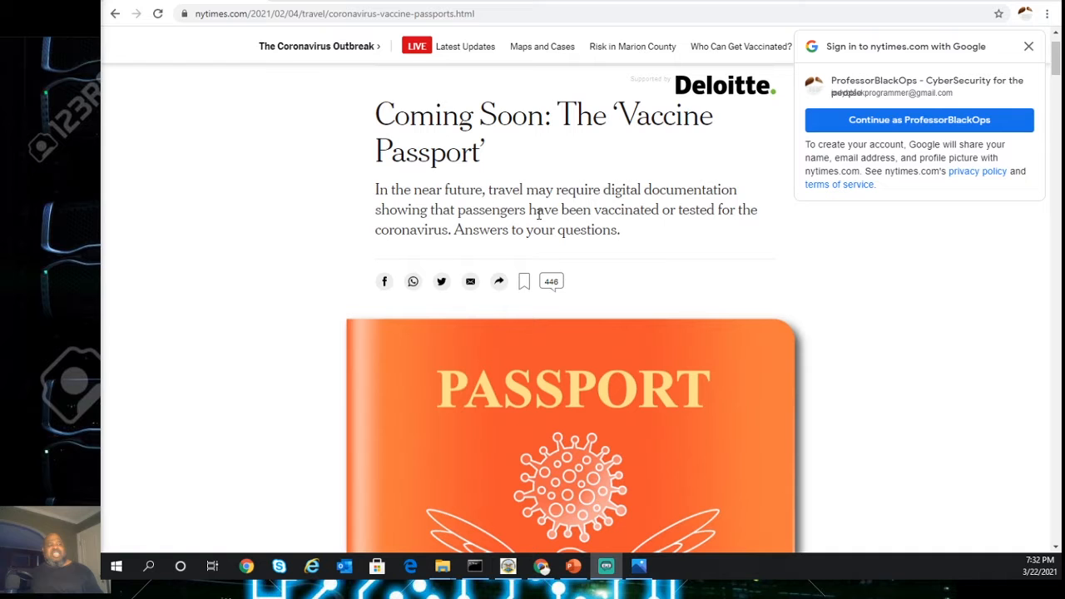
mouse_move(592, 168)
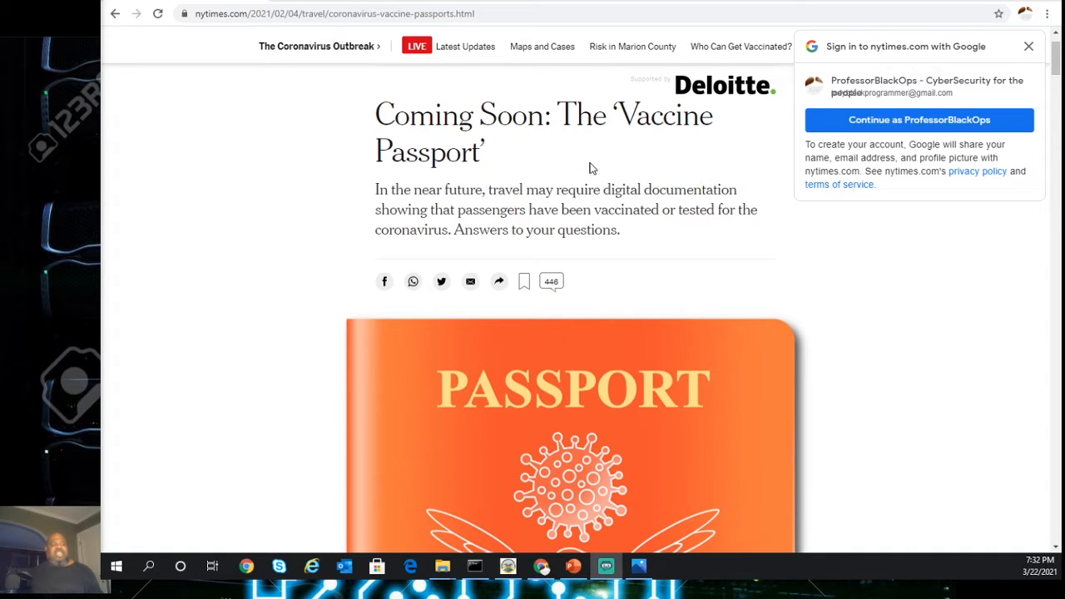
scroll(down, 3)
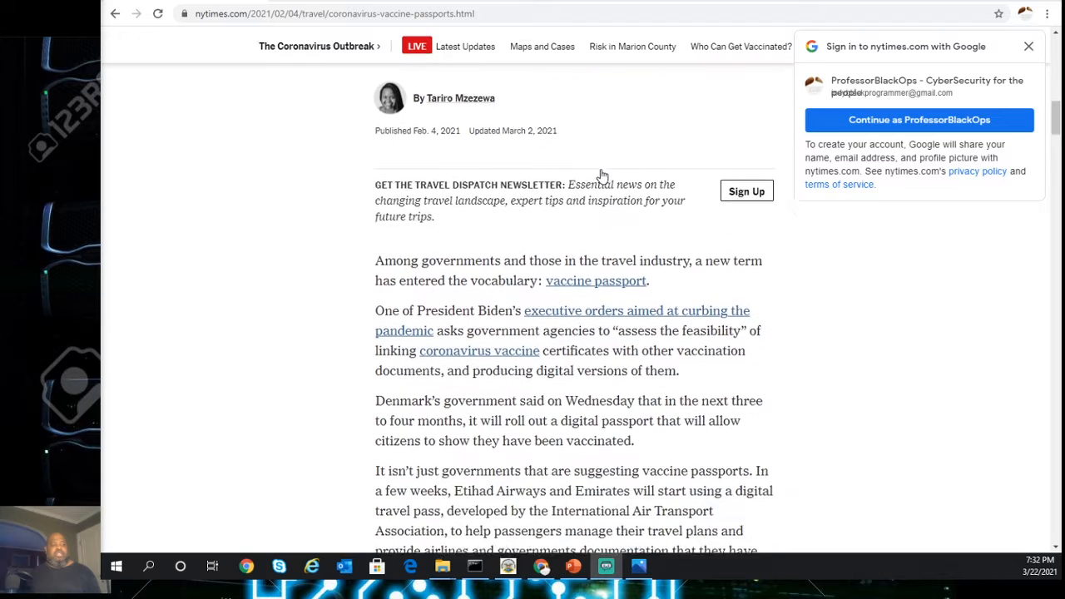
scroll(down, 3)
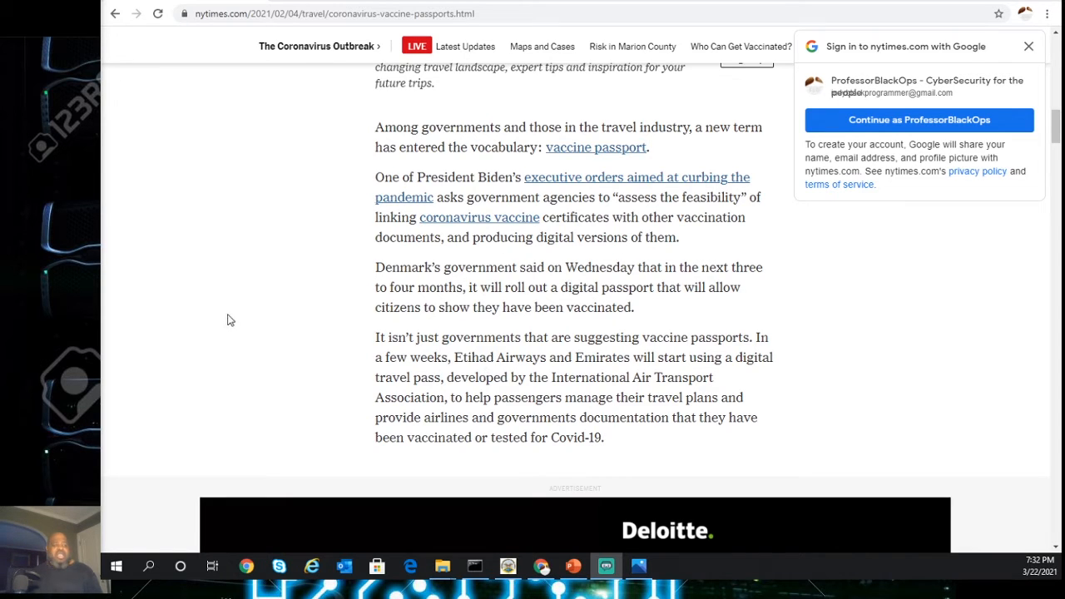
mouse_move(199, 316)
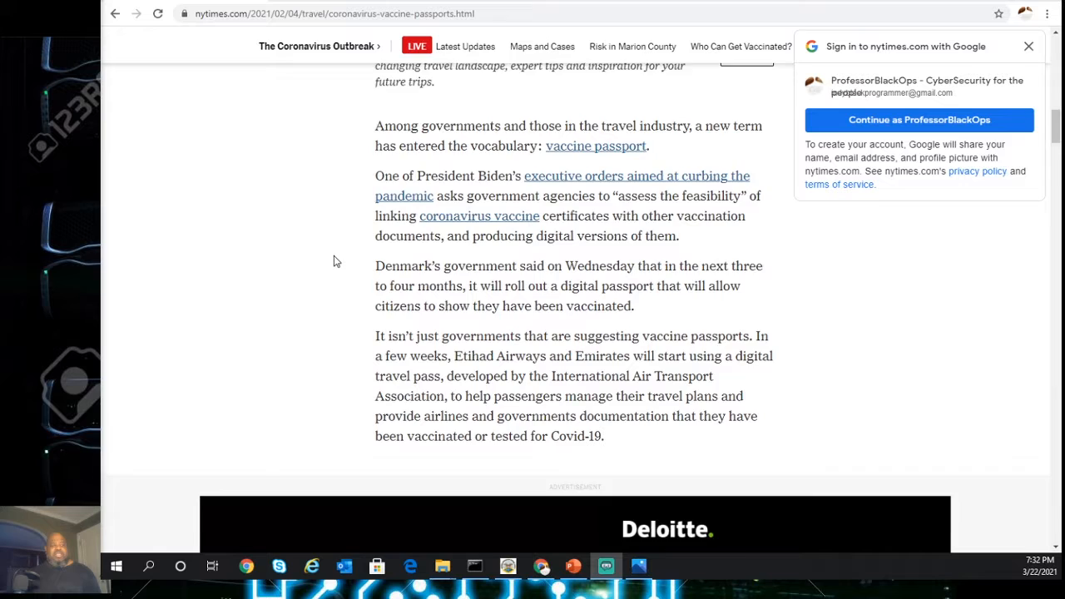
scroll(down, 3)
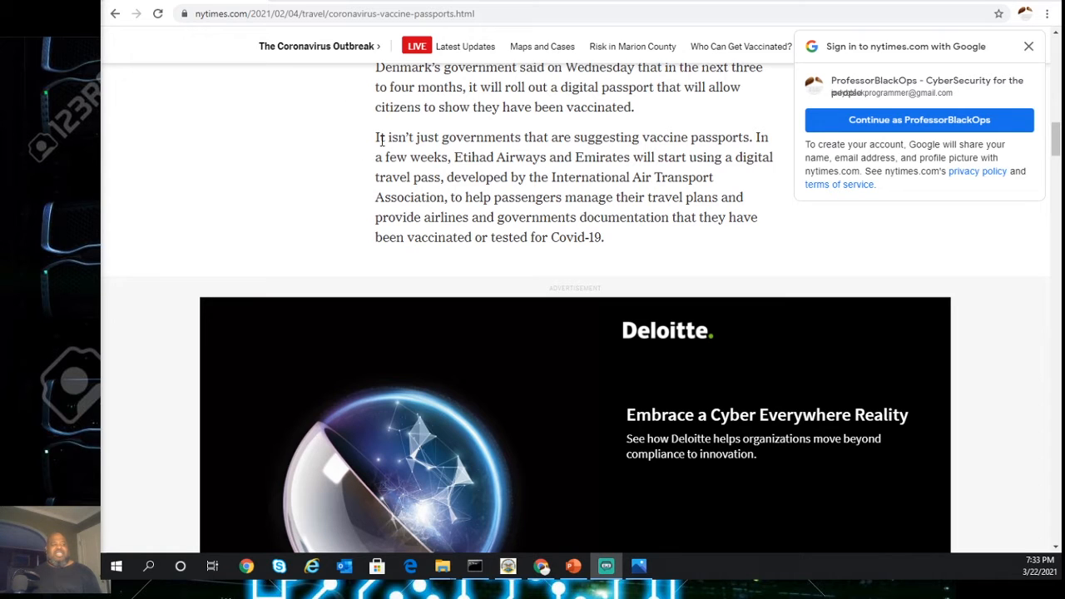
mouse_move(370, 171)
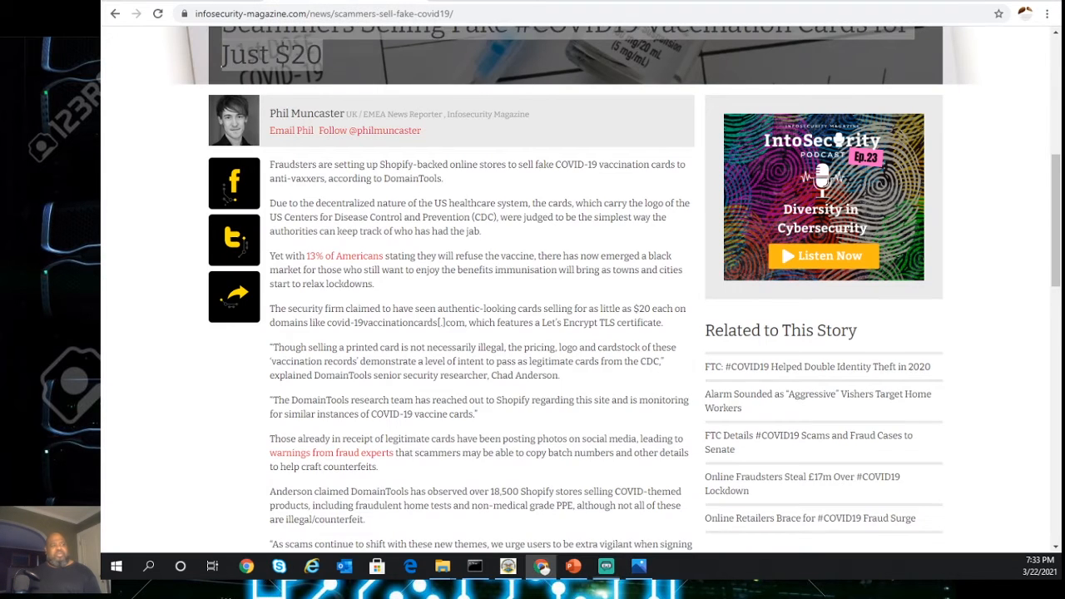
scroll(up, 3)
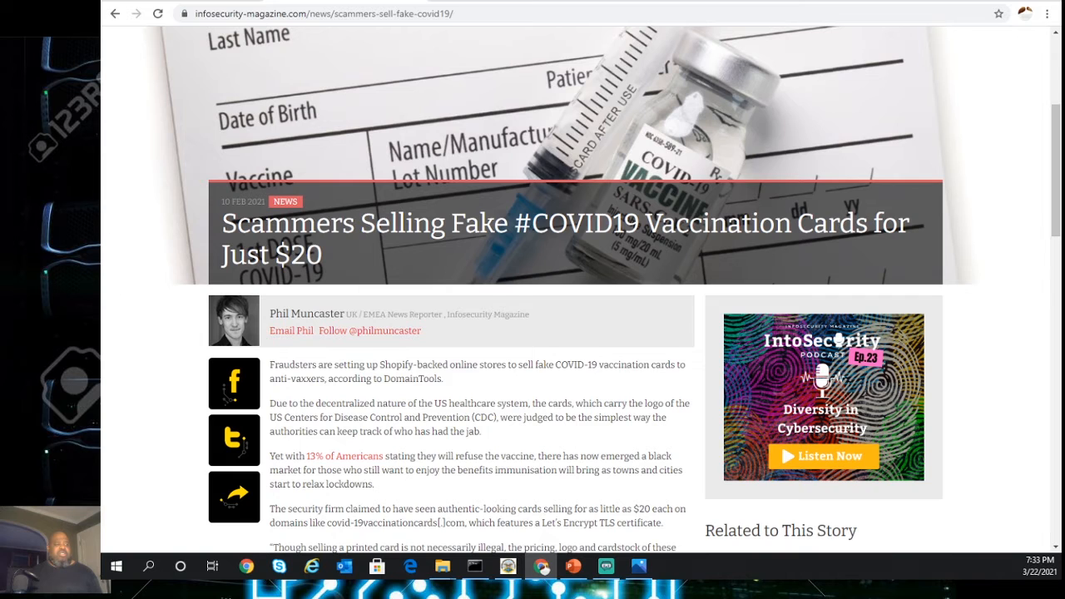
scroll(down, 3)
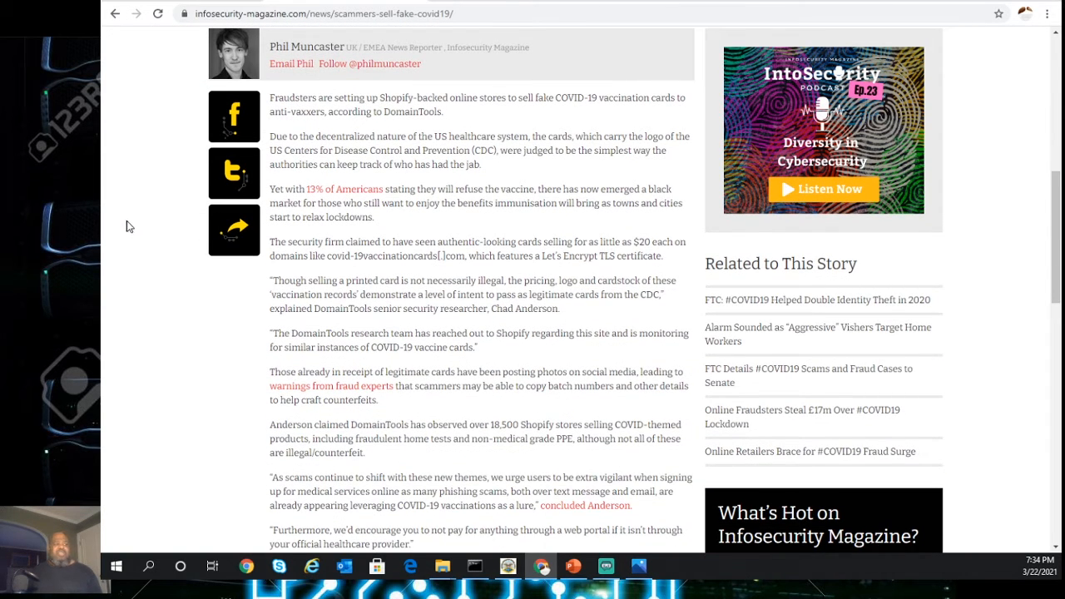
mouse_move(121, 216)
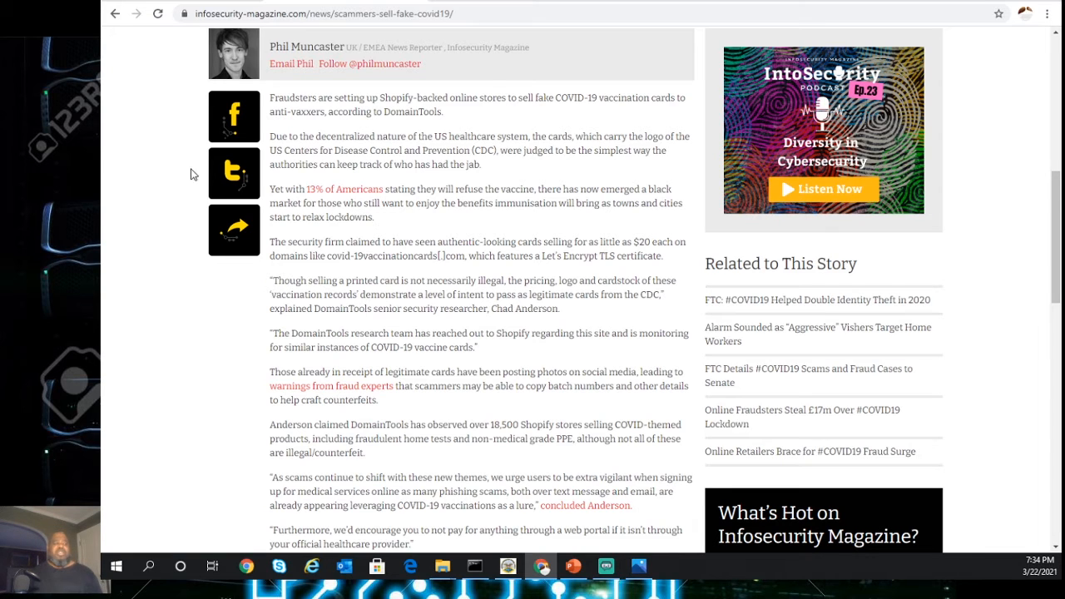
mouse_move(119, 260)
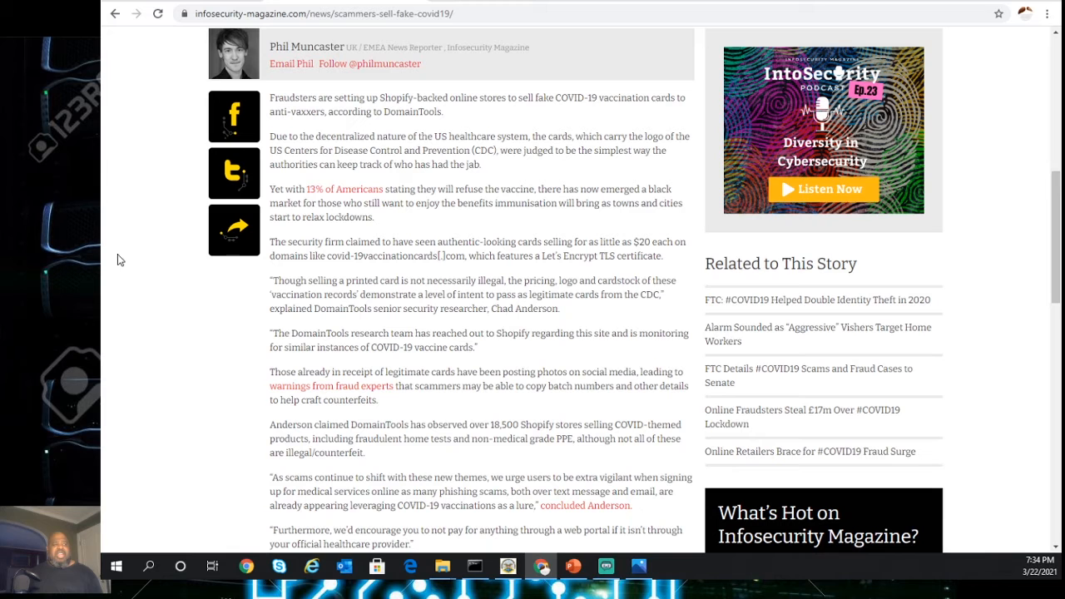
mouse_move(124, 276)
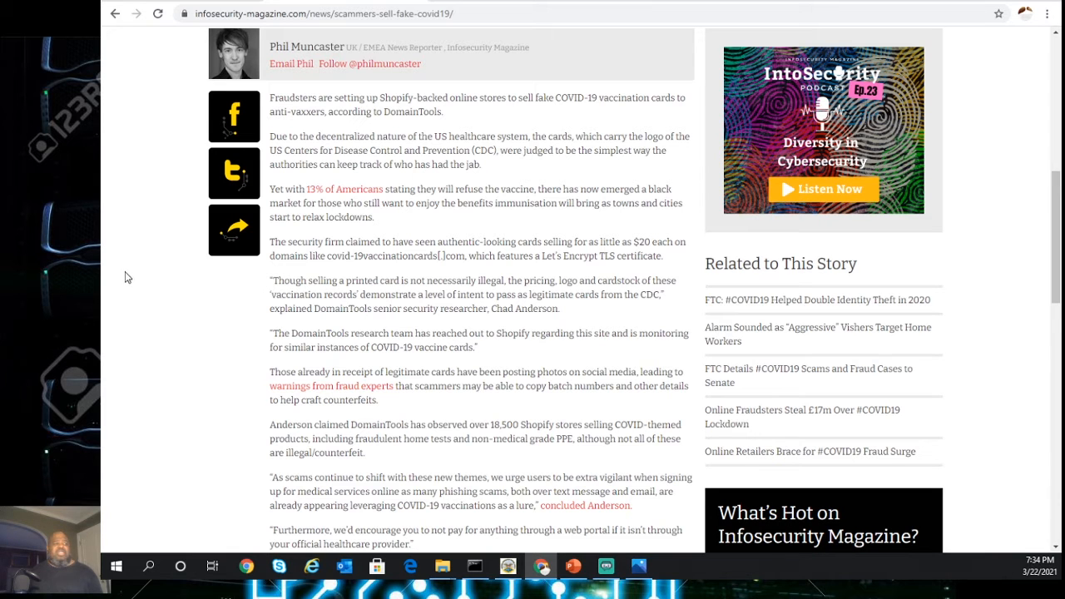
scroll(down, 3)
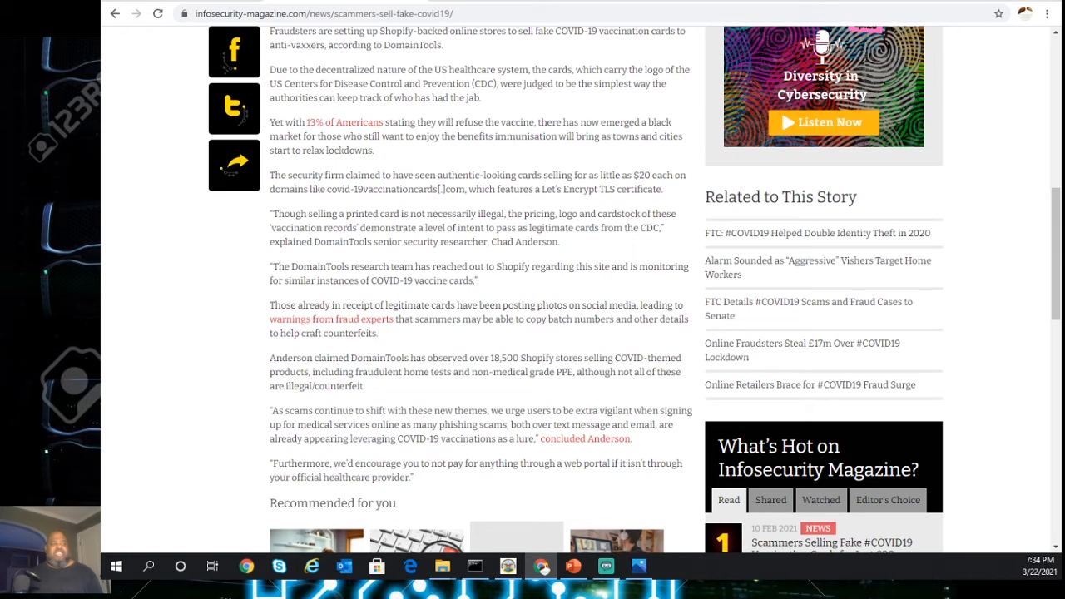
mouse_move(107, 151)
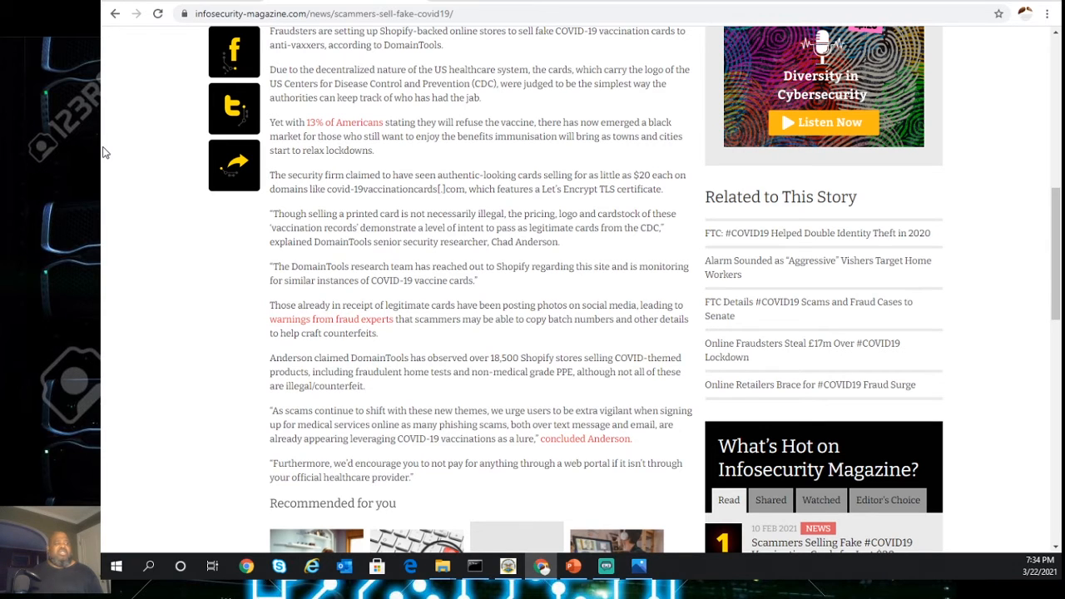
mouse_move(270, 192)
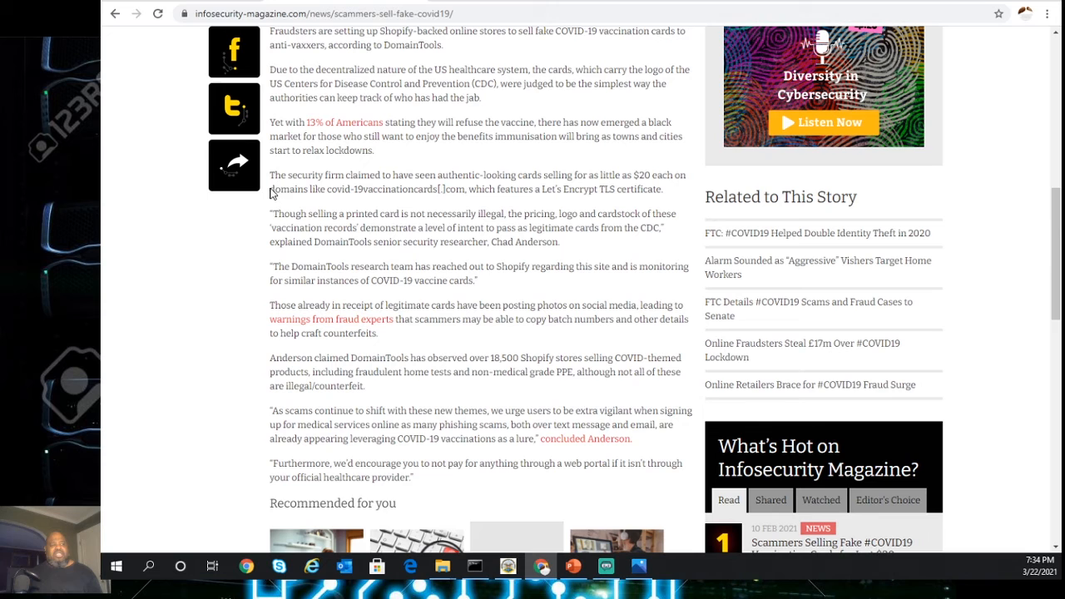
scroll(down, 3)
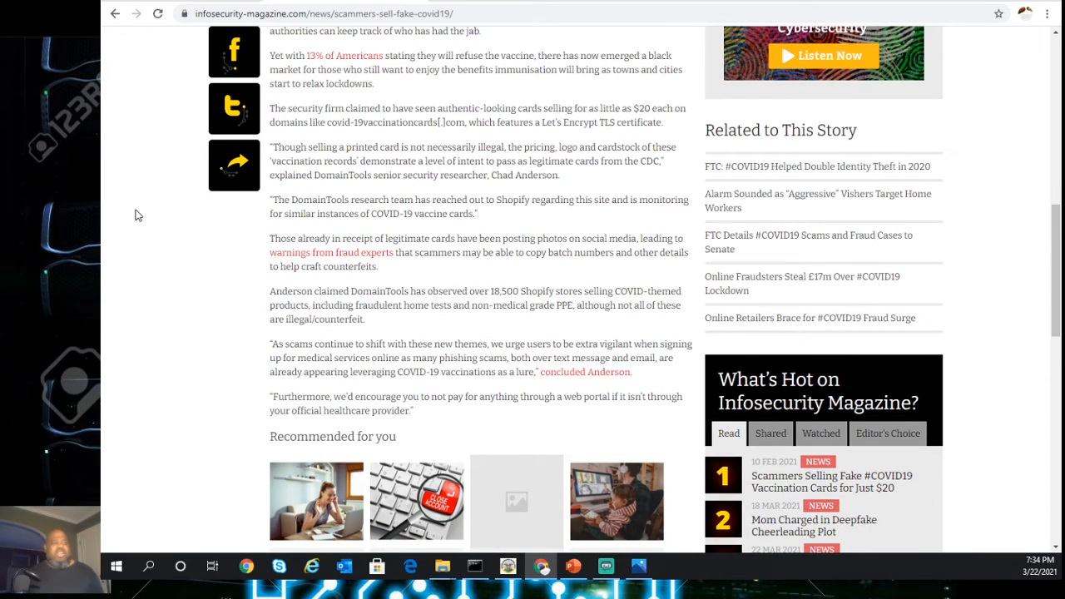
mouse_move(188, 189)
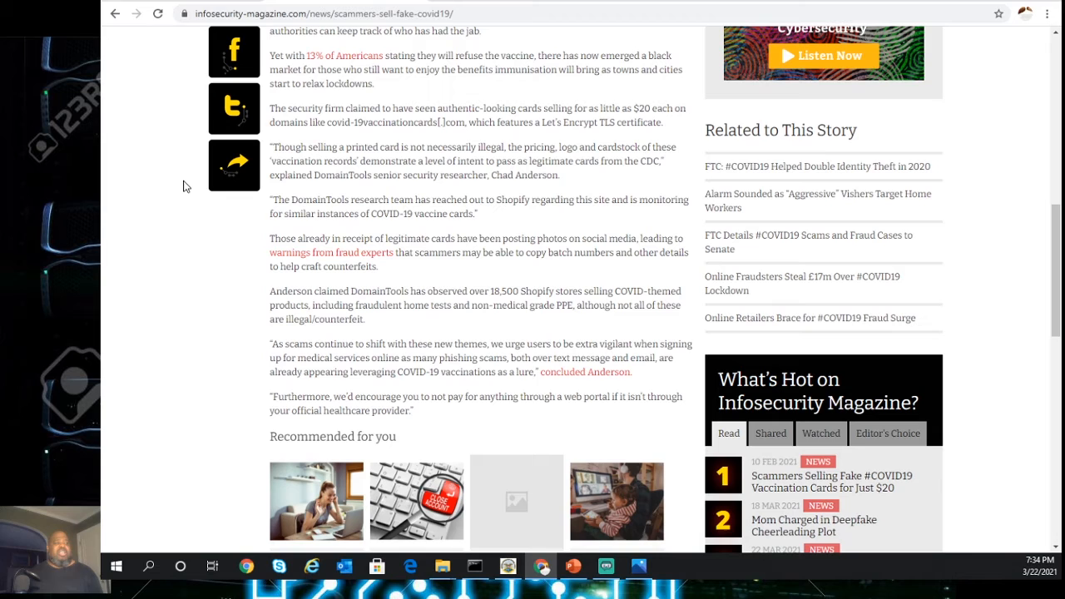
mouse_move(293, 106)
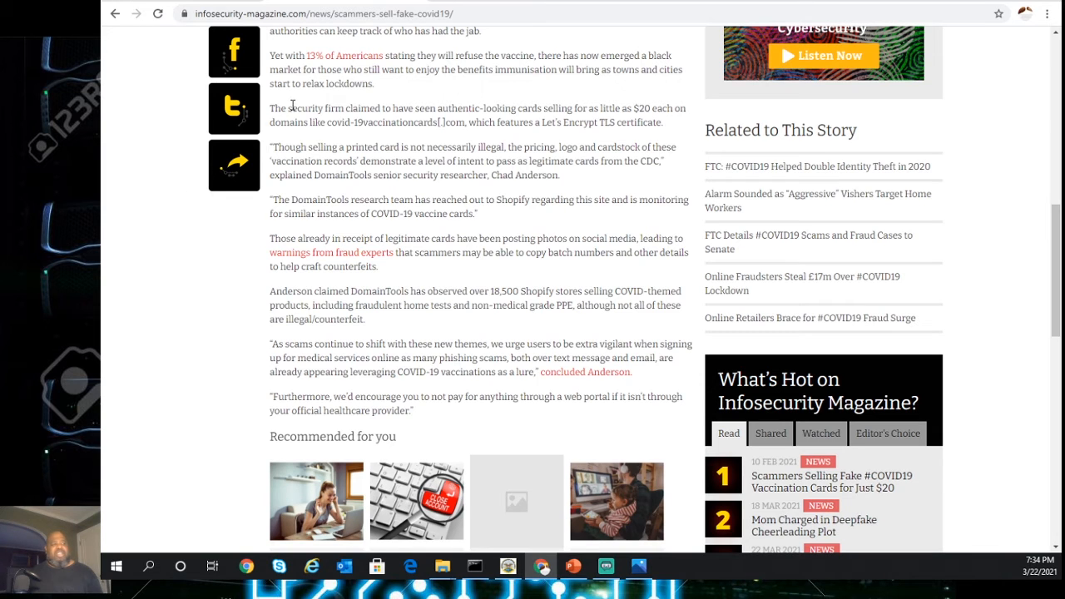
mouse_move(349, 134)
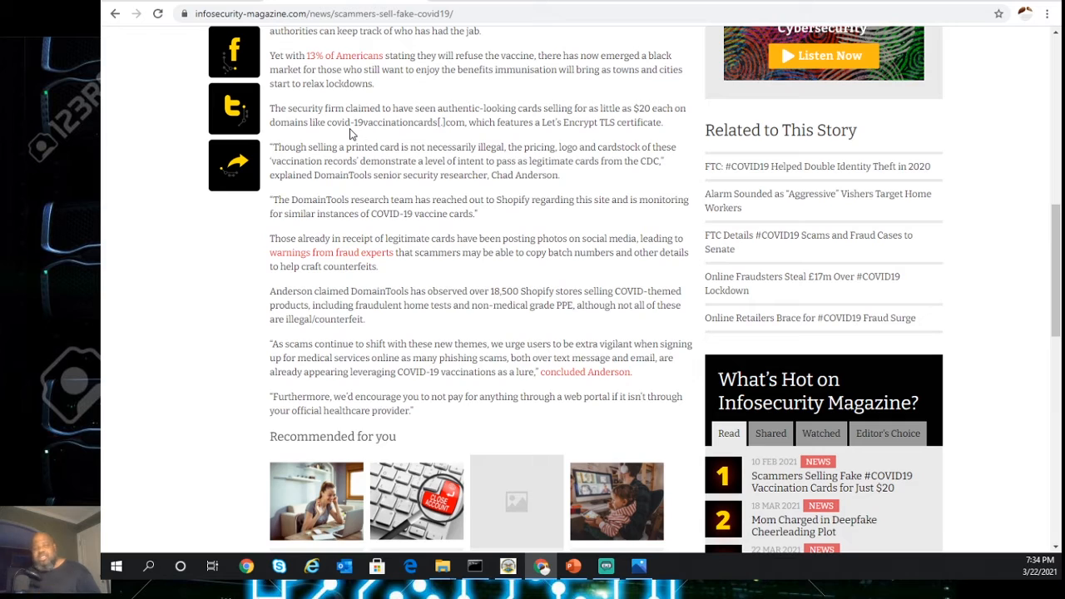
mouse_move(342, 138)
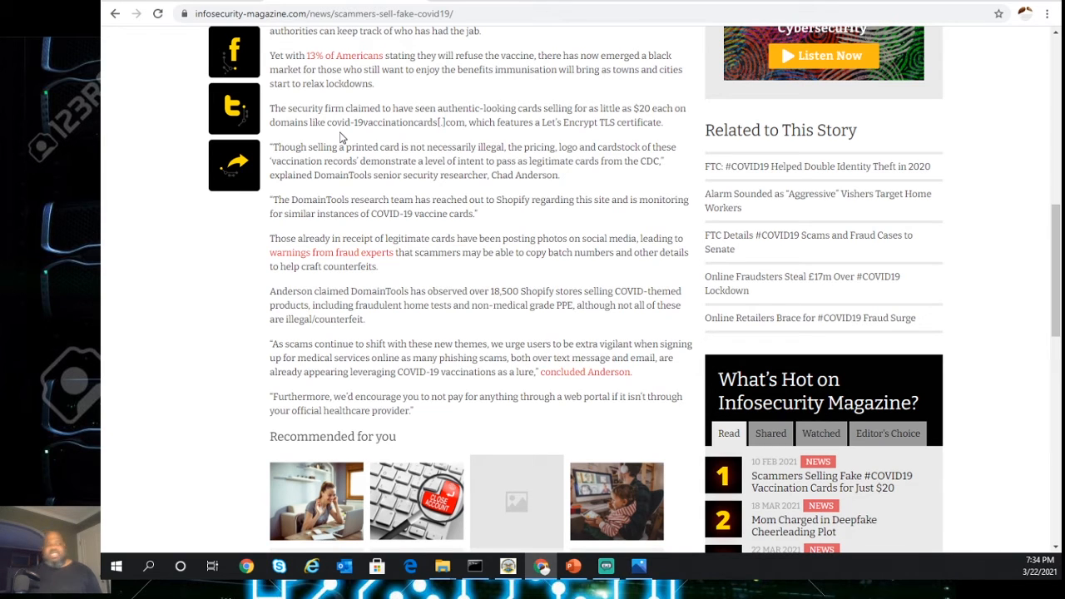
scroll(down, 3)
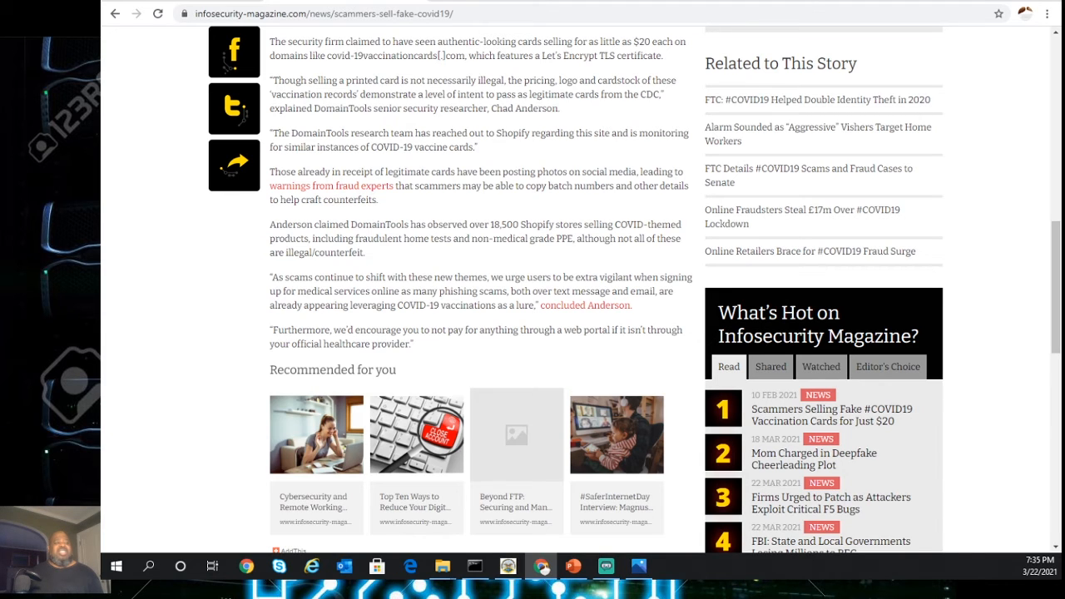
mouse_move(119, 300)
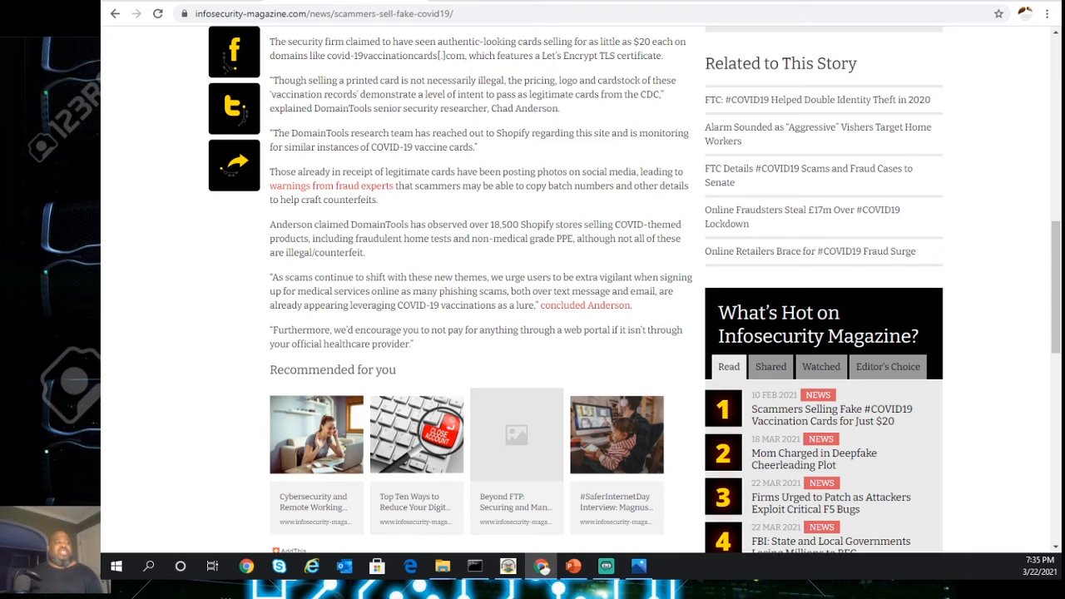
mouse_move(480, 164)
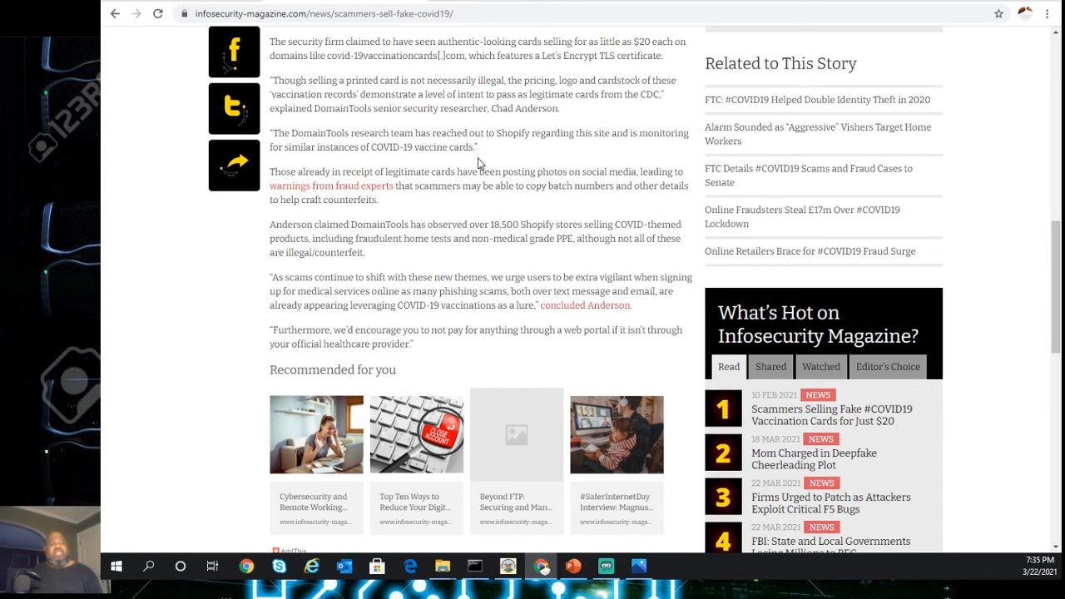
scroll(down, 3)
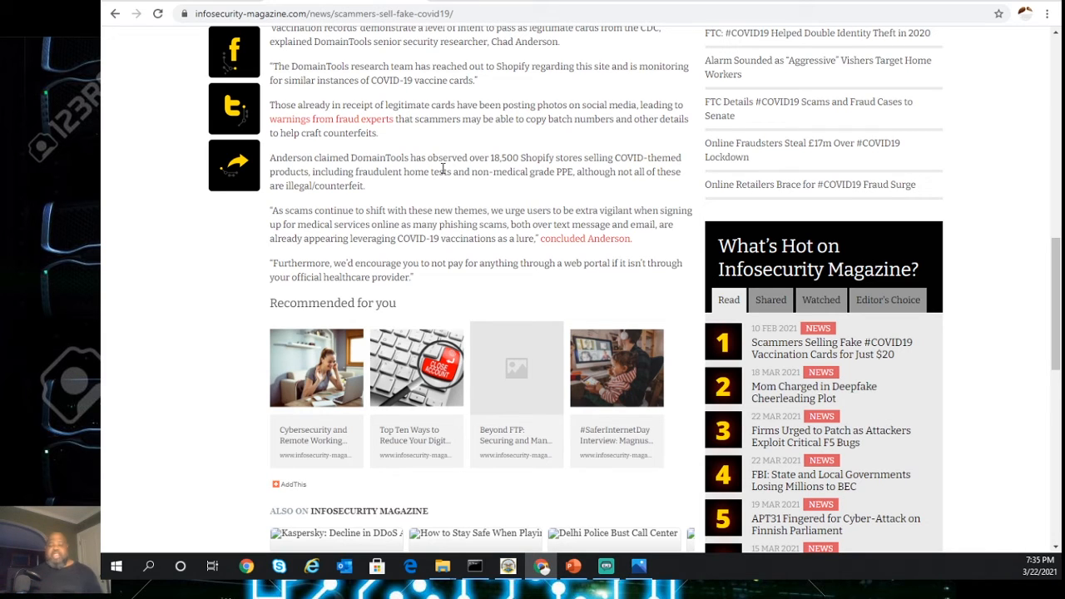
mouse_move(216, 272)
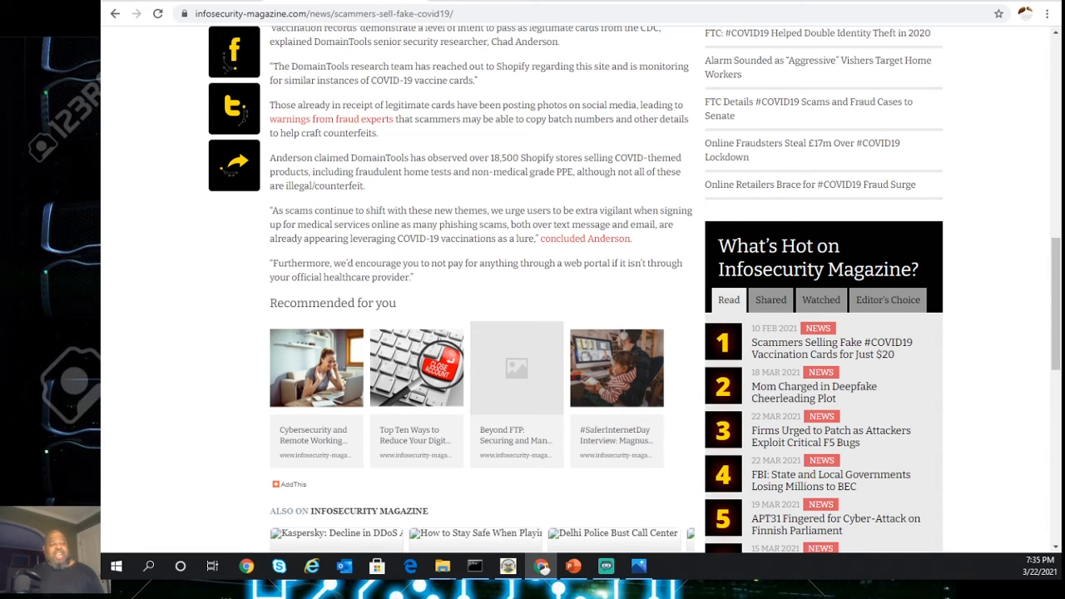
mouse_move(111, 233)
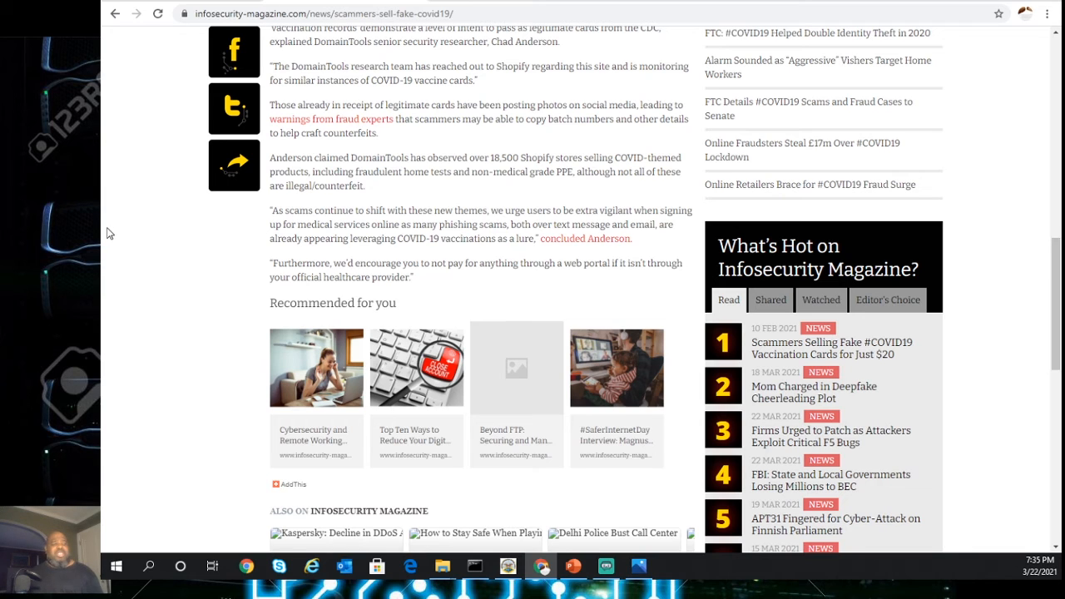
mouse_move(259, 394)
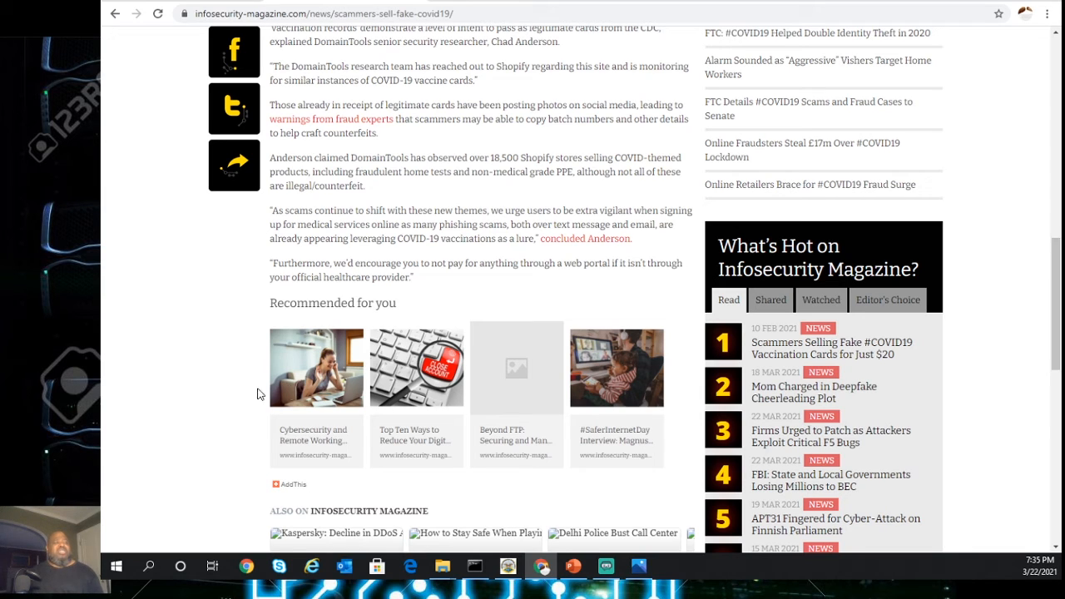
mouse_move(242, 359)
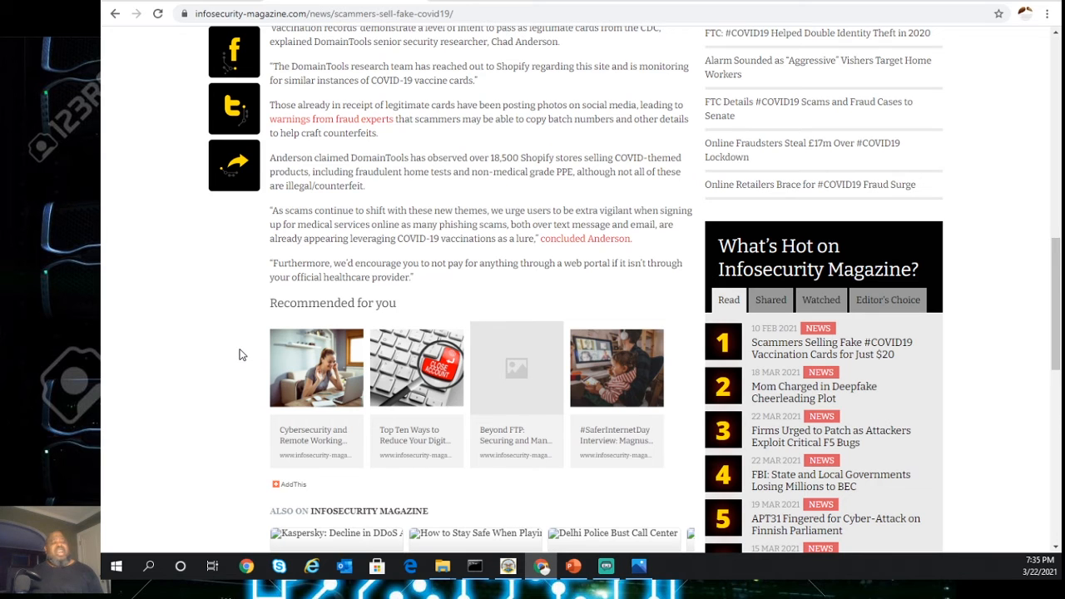
mouse_move(271, 324)
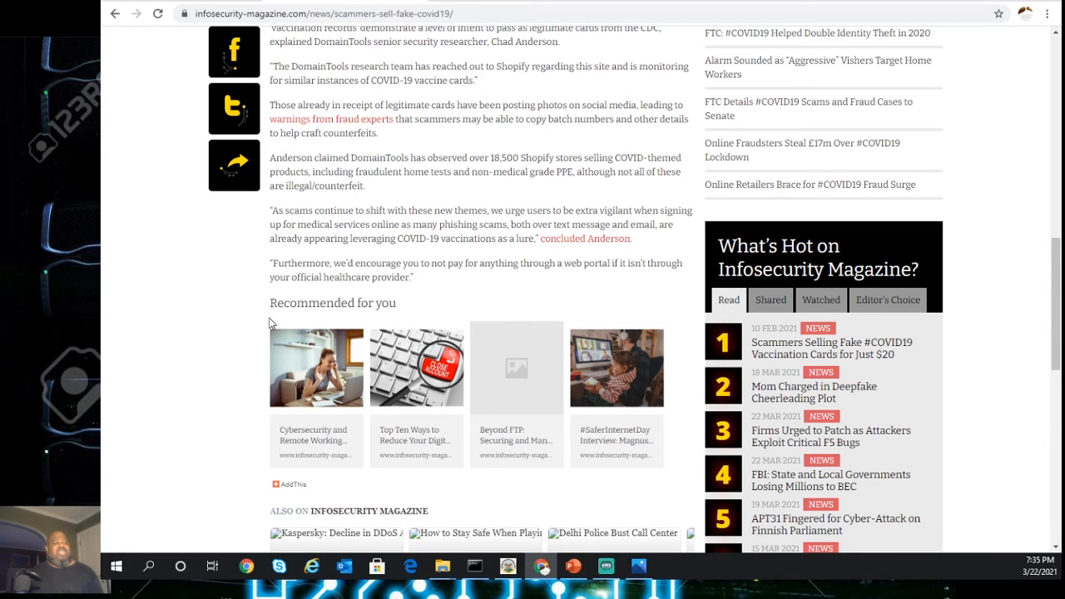
scroll(down, 3)
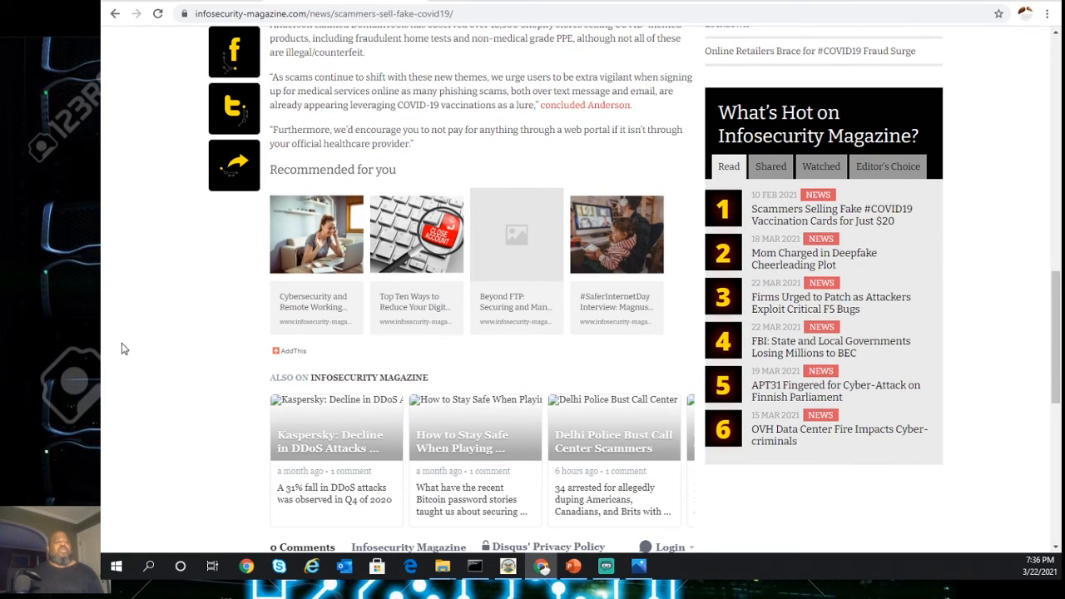
mouse_move(141, 335)
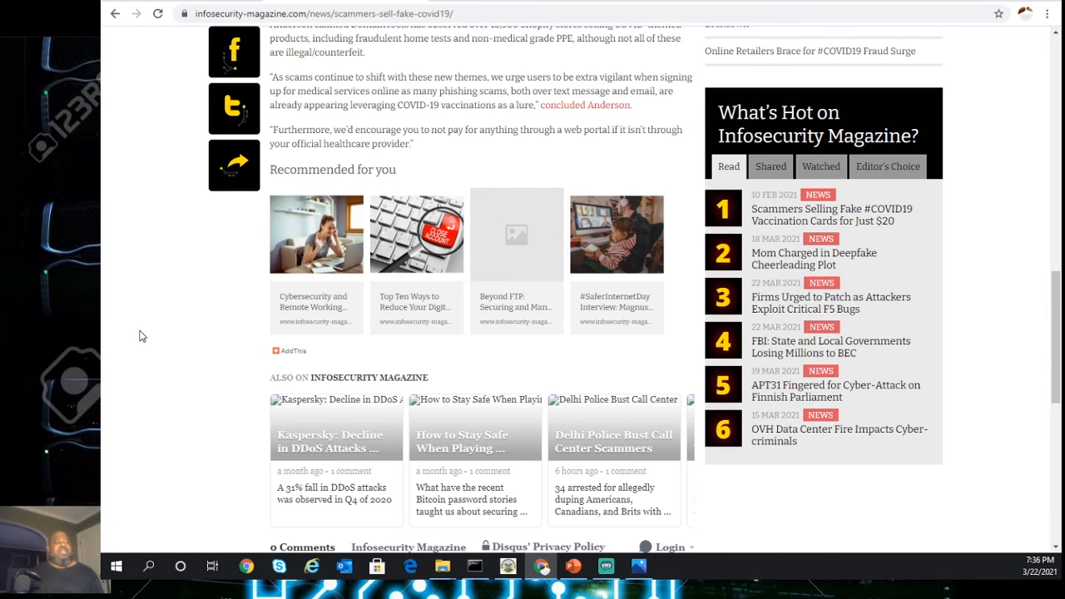
mouse_move(247, 276)
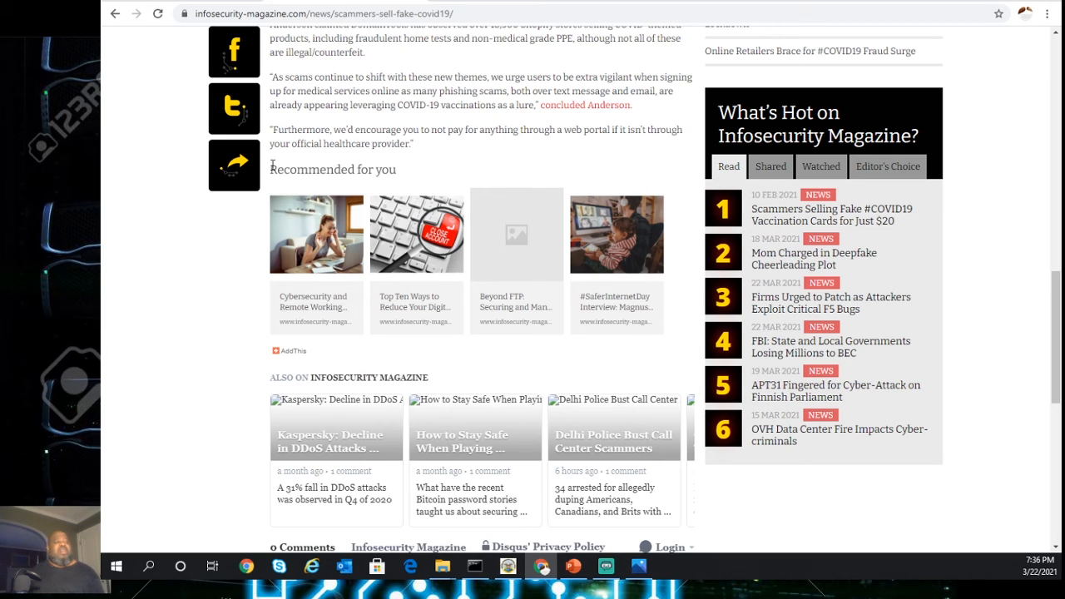
mouse_move(290, 159)
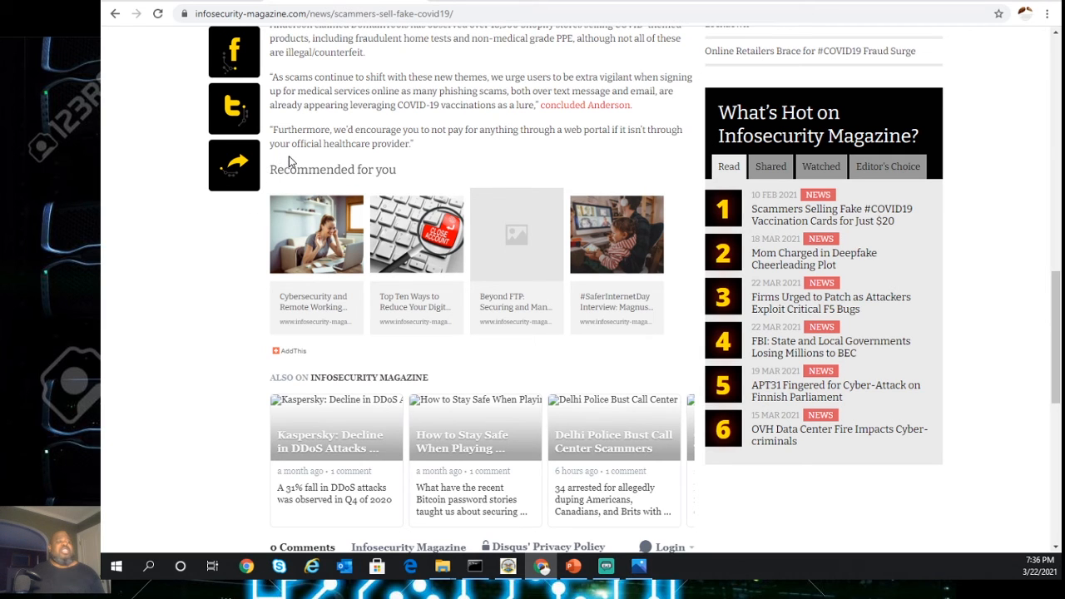
mouse_move(377, 131)
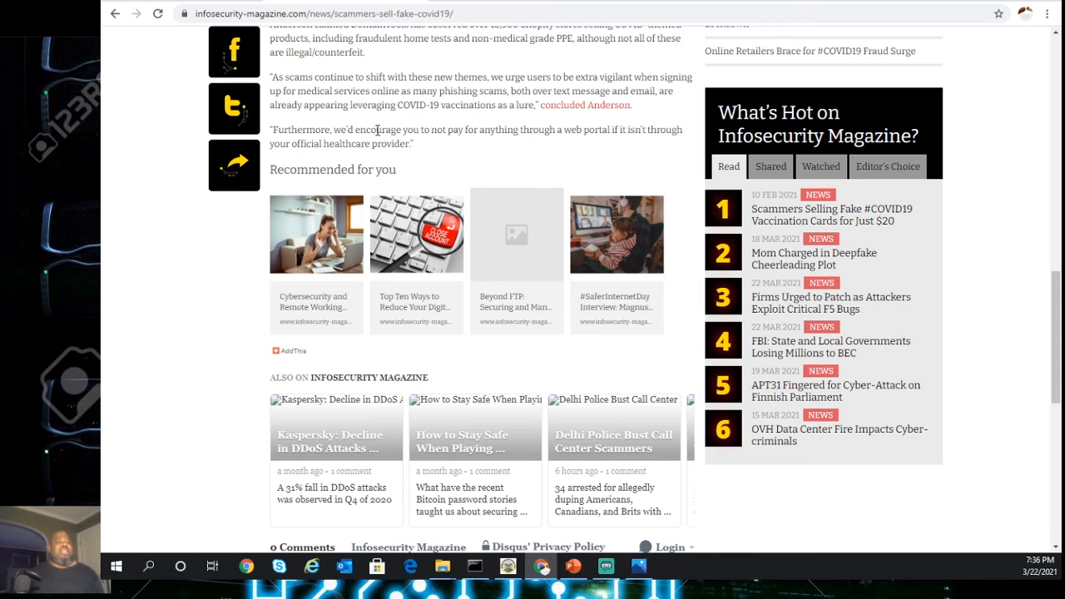
mouse_move(316, 163)
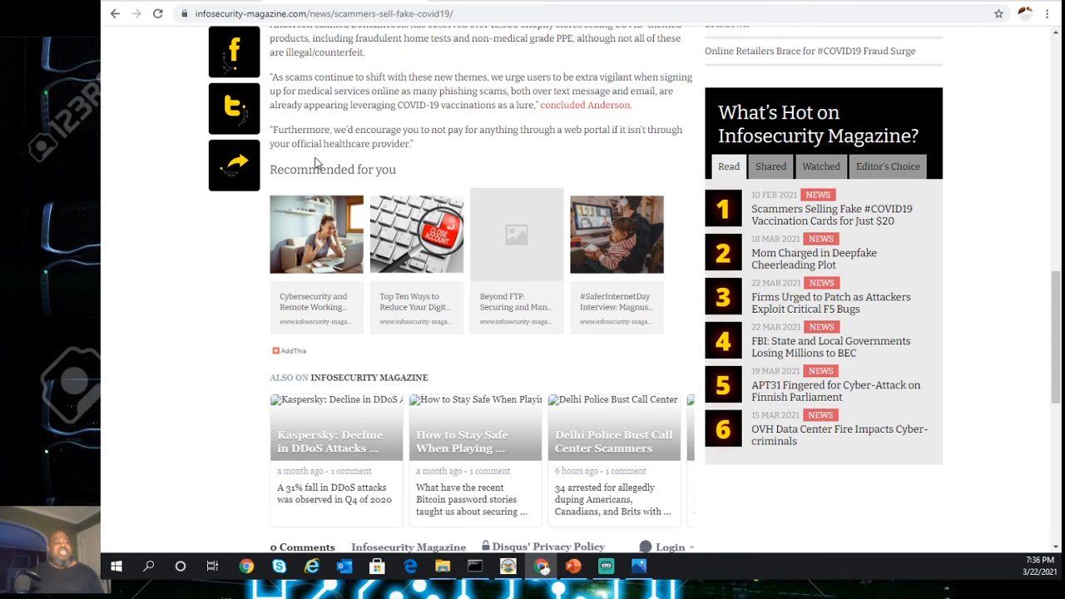
mouse_move(163, 233)
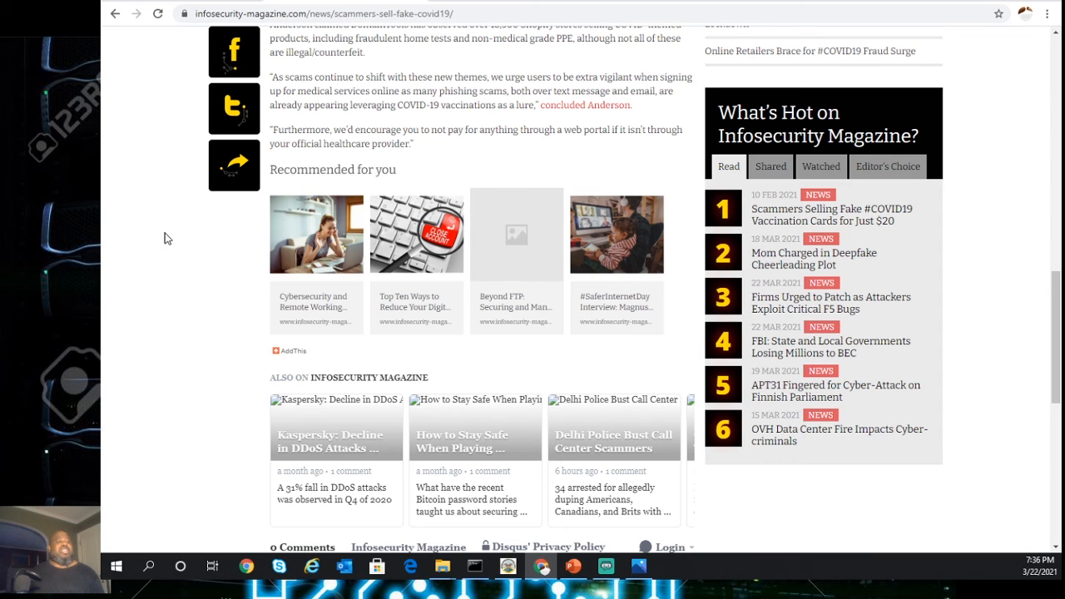
mouse_move(189, 227)
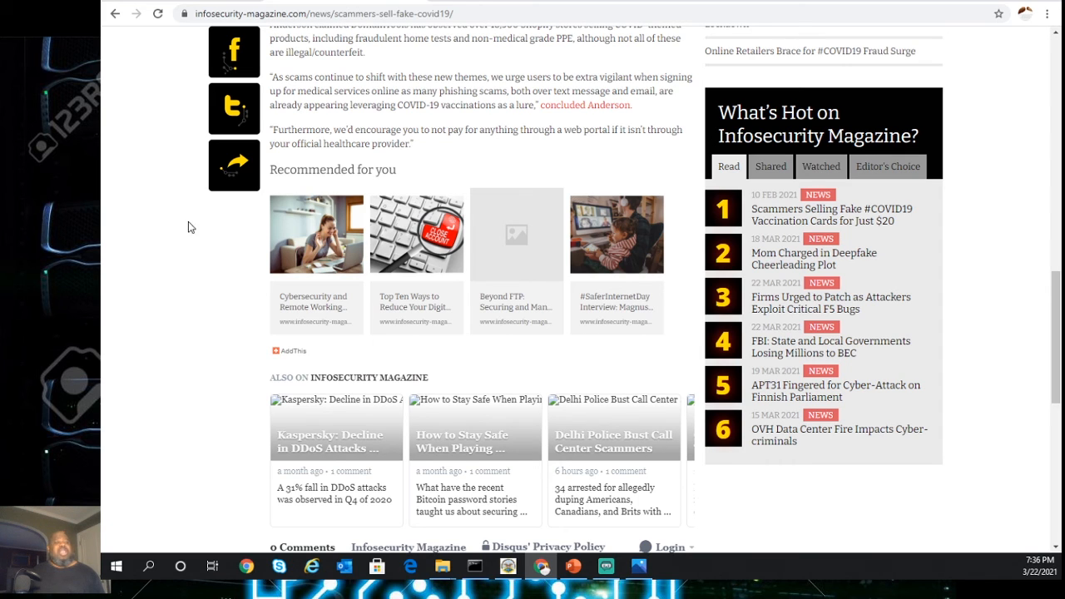
mouse_move(291, 162)
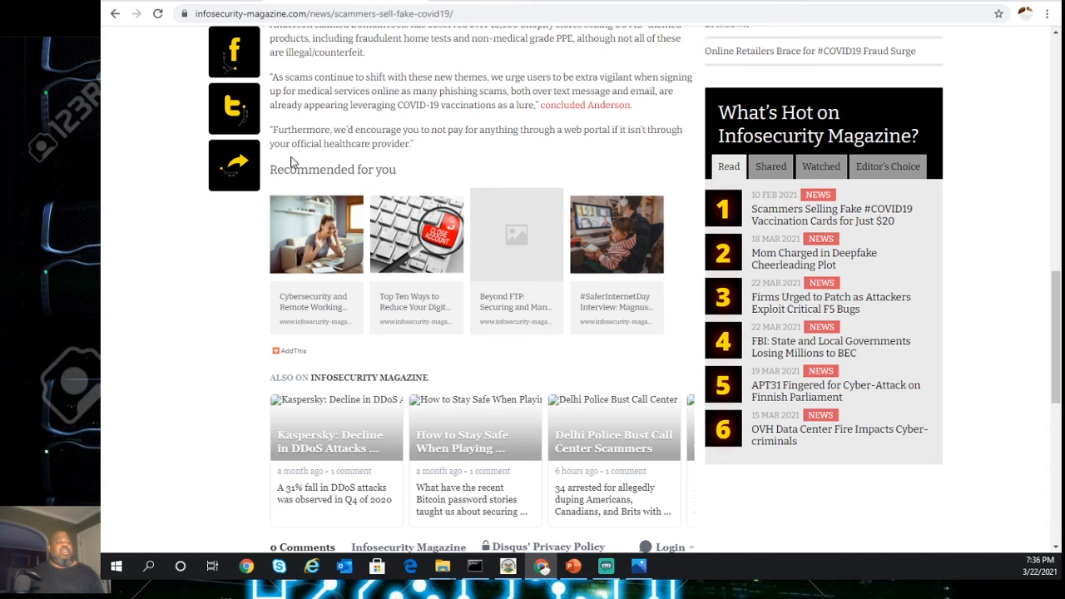
mouse_move(408, 169)
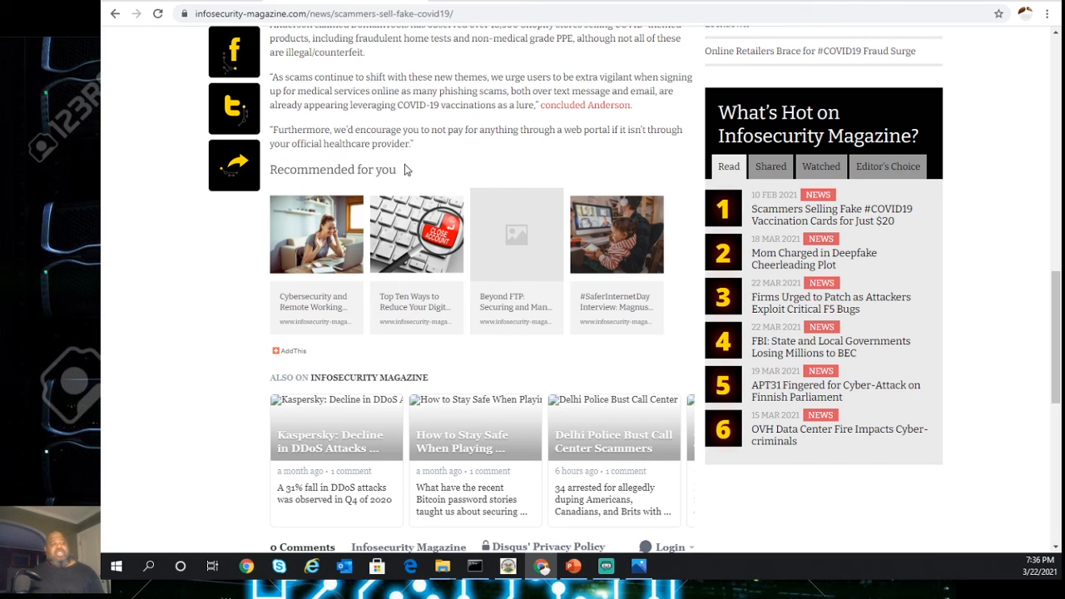
mouse_move(447, 172)
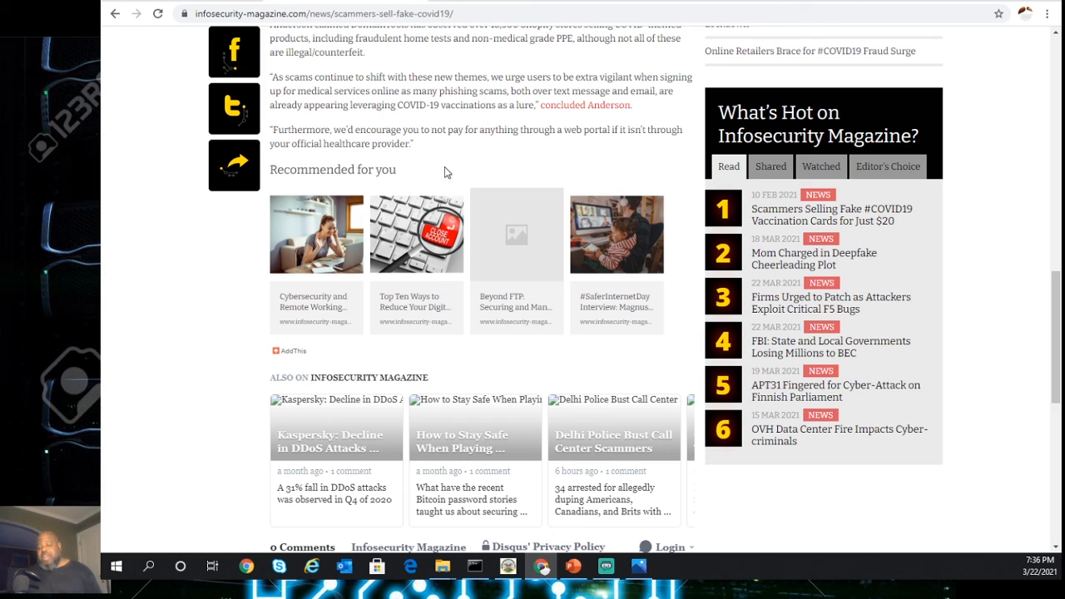
mouse_move(132, 301)
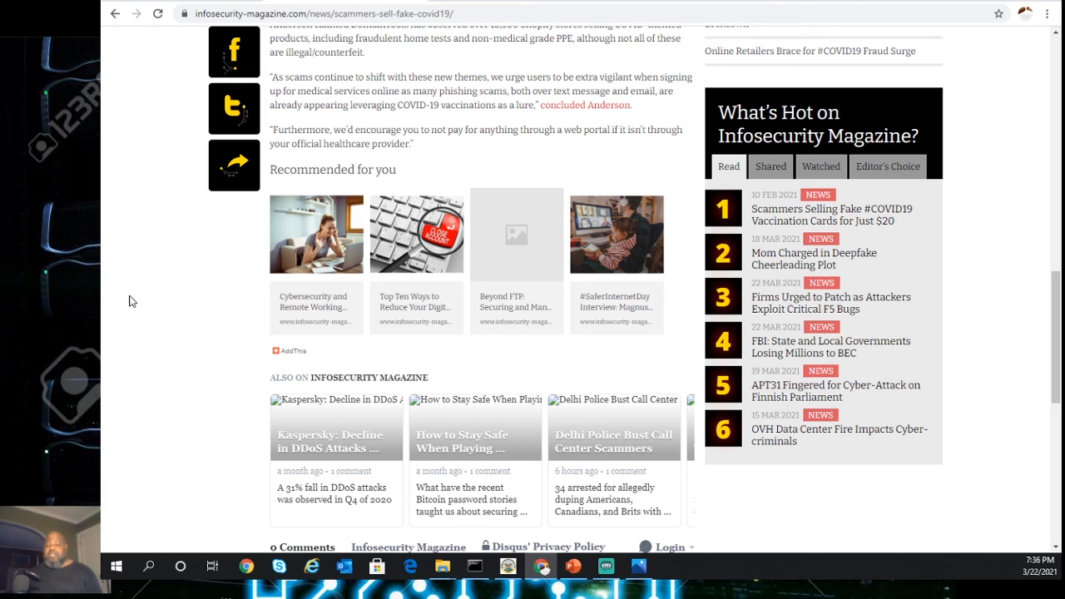